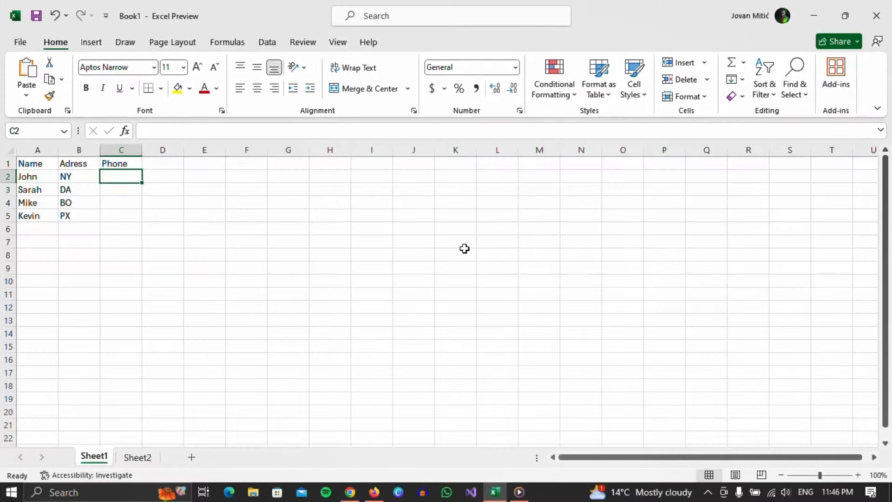
mouse_move(294, 284)
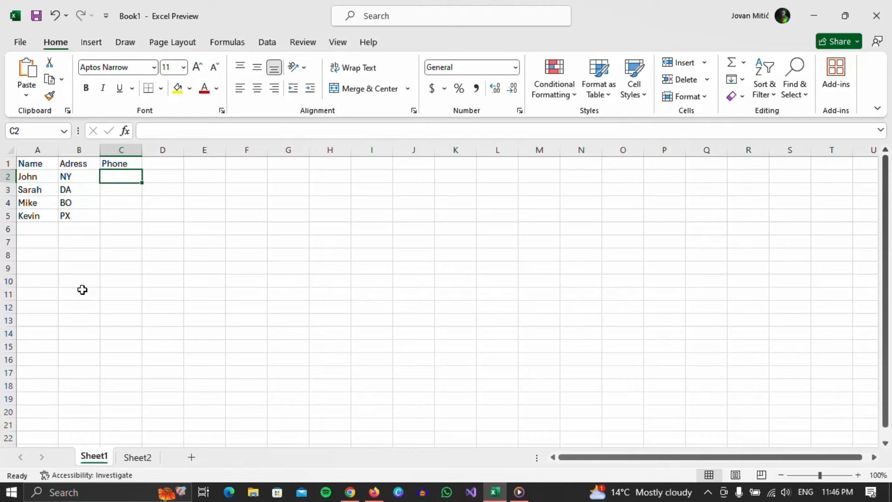
mouse_move(79, 263)
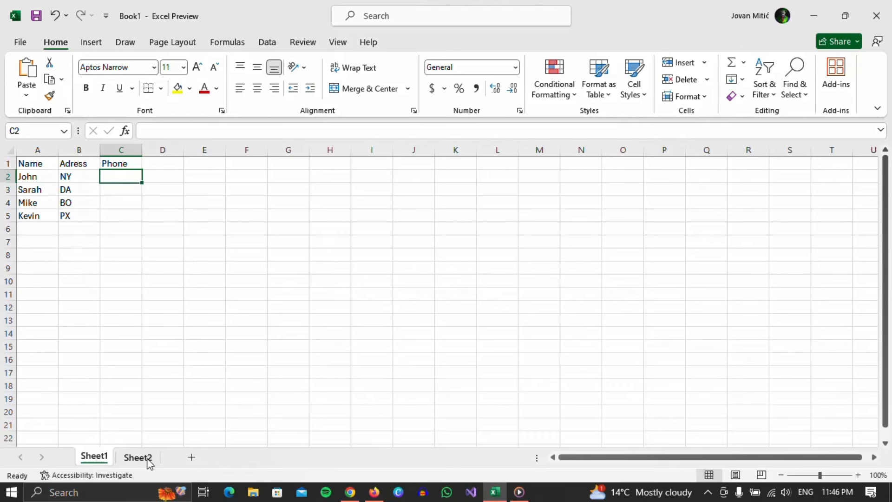
After reviewing Sheet2's phone table, begin =VLOOKUP( in C2 using names A2:A5 as lookup values.
click(137, 457)
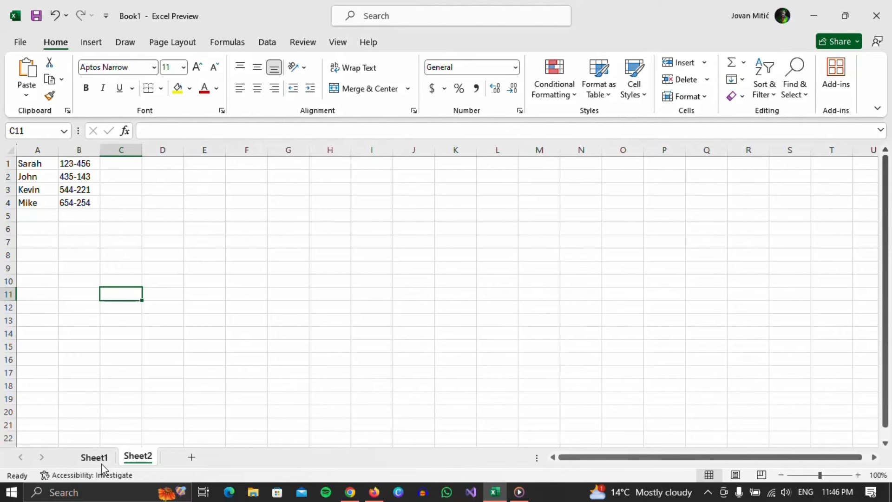
click(94, 457)
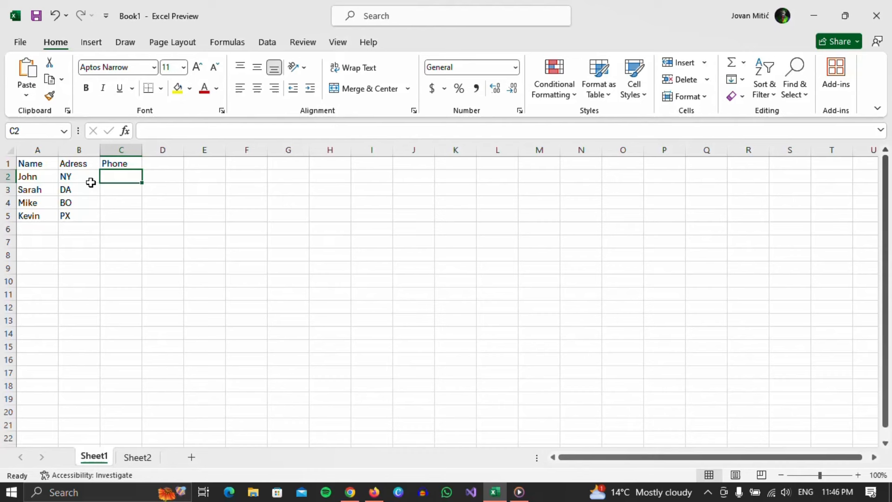
mouse_move(95, 186)
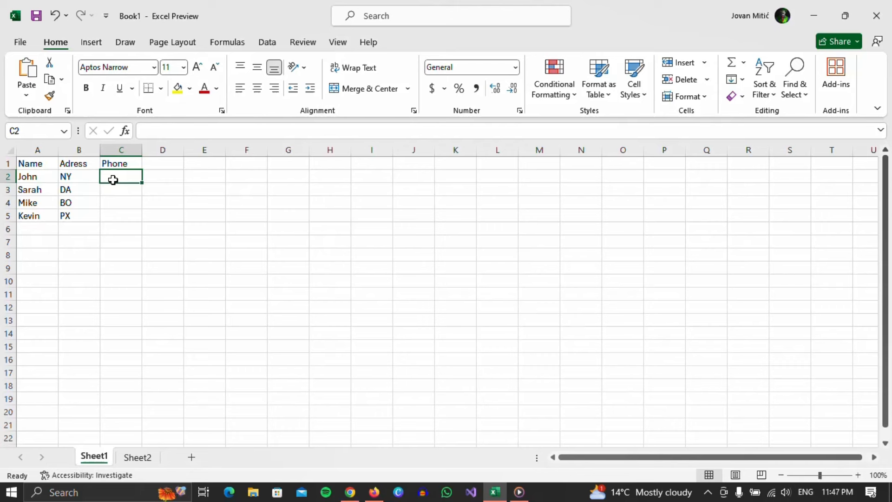
text(=)
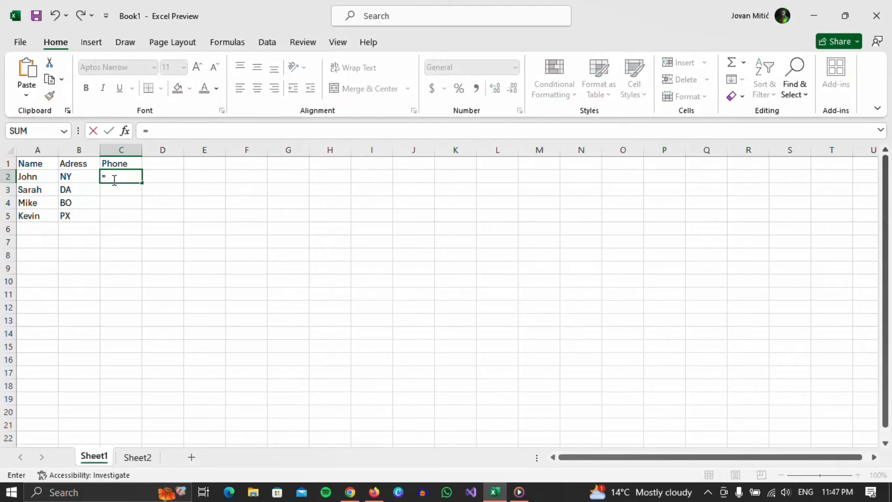
text(VLOOKUP()
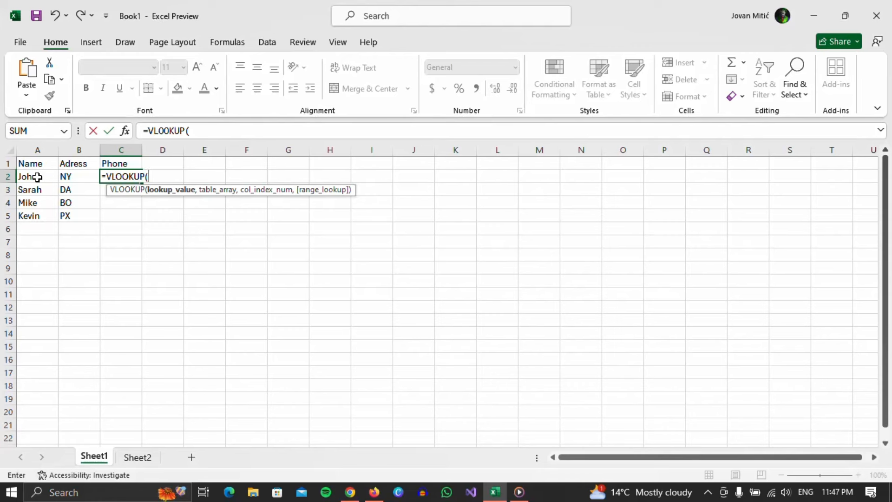
drag(38, 176, 37, 215)
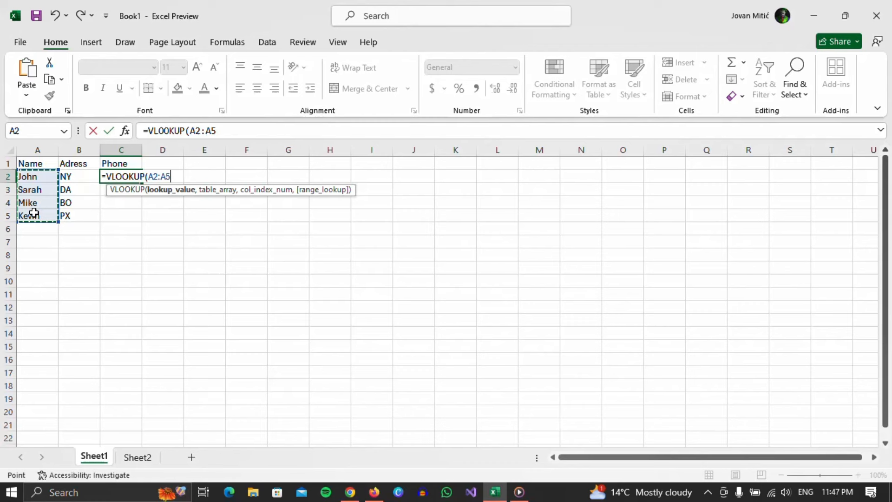
Add Sheet2!A1:B4 as the VLOOKUP table range.
text(,)
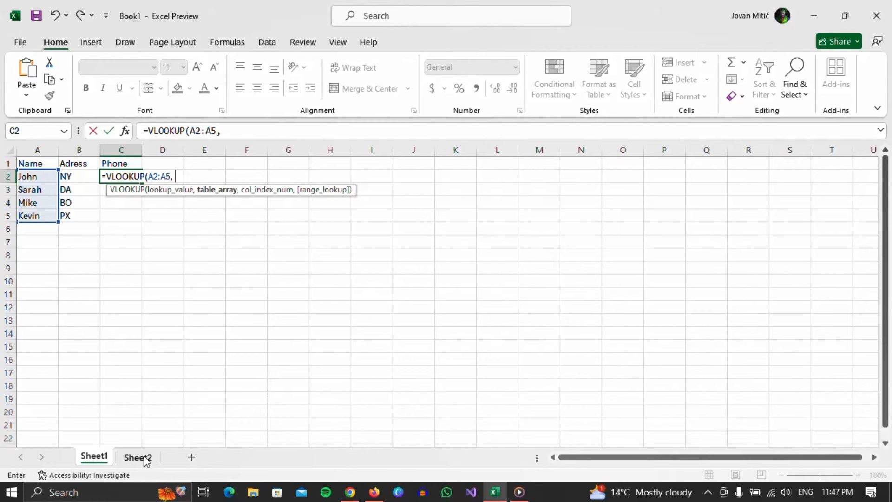
click(137, 456)
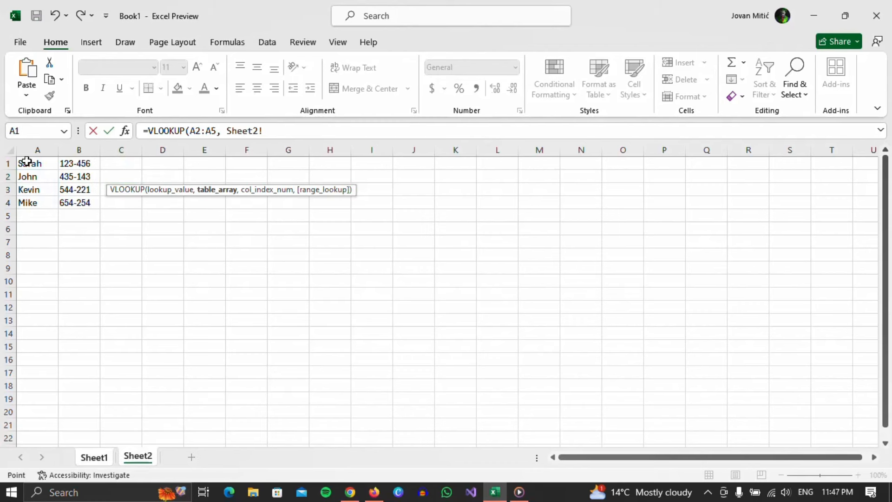
drag(38, 163, 79, 202)
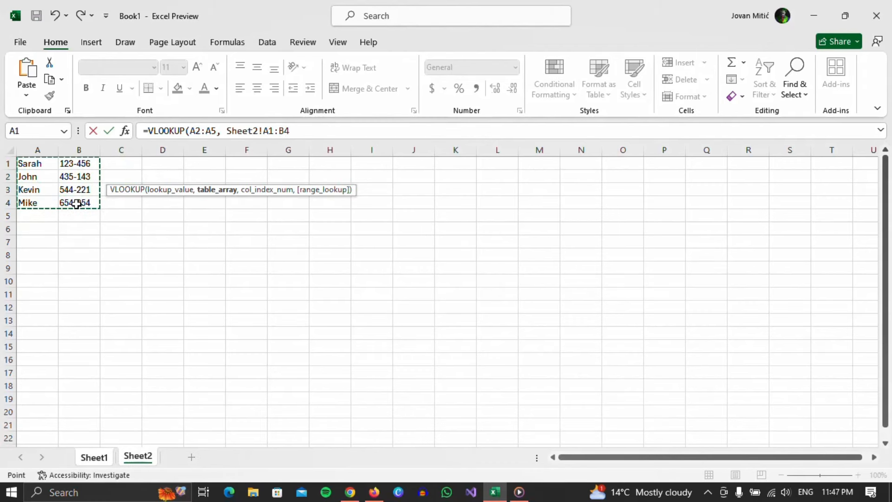